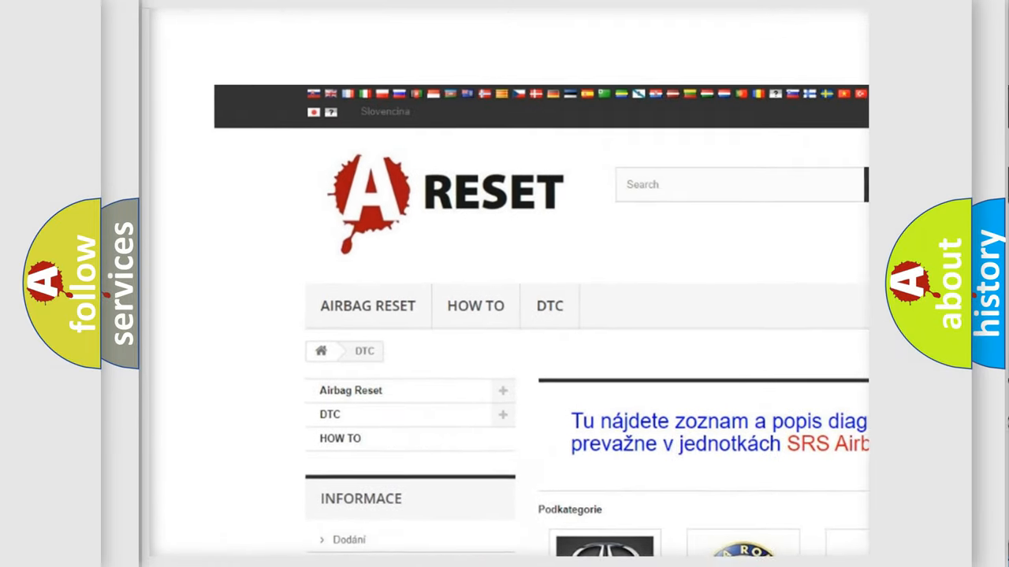
# Choose Dodge from the DTC category grid and review its diagnostic code list
pyautogui.scroll(-3)
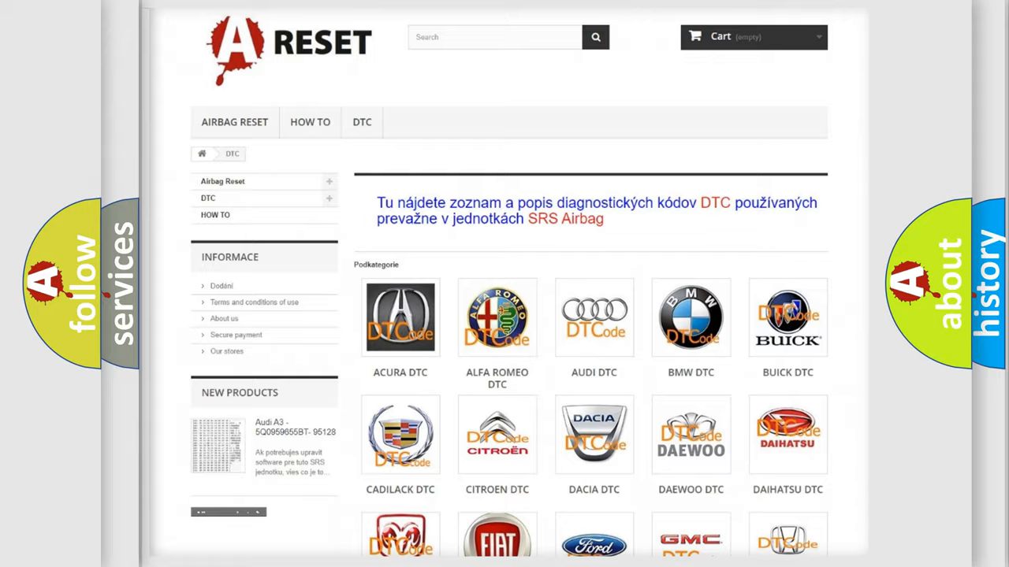
pyautogui.scroll(-3)
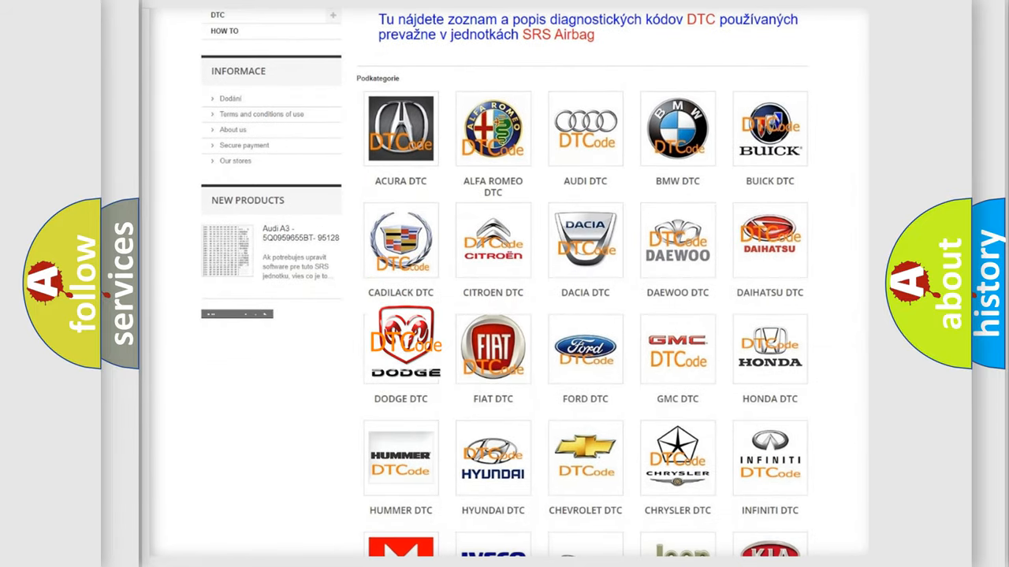
pyautogui.click(400, 348)
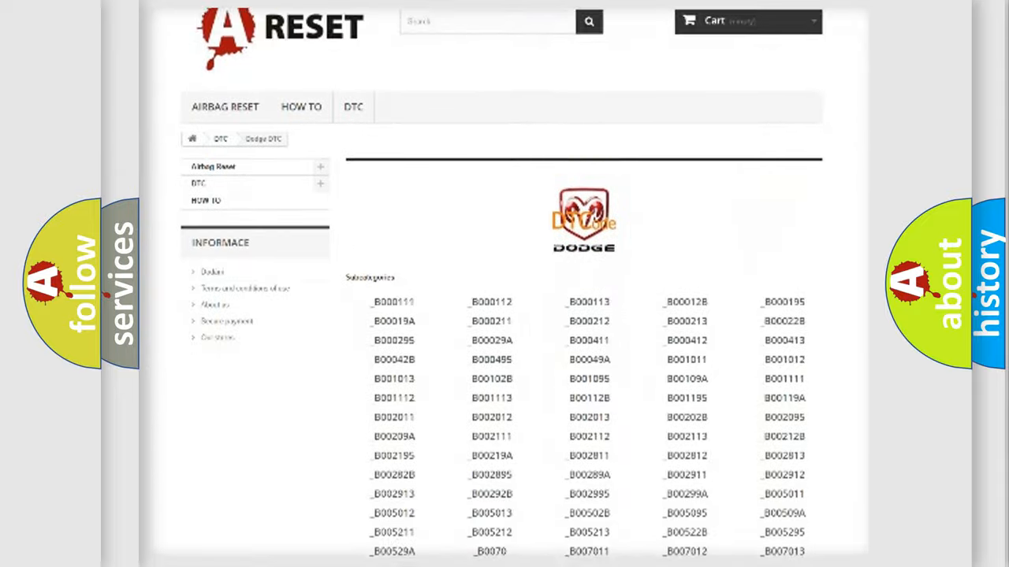
pyautogui.scroll(-3)
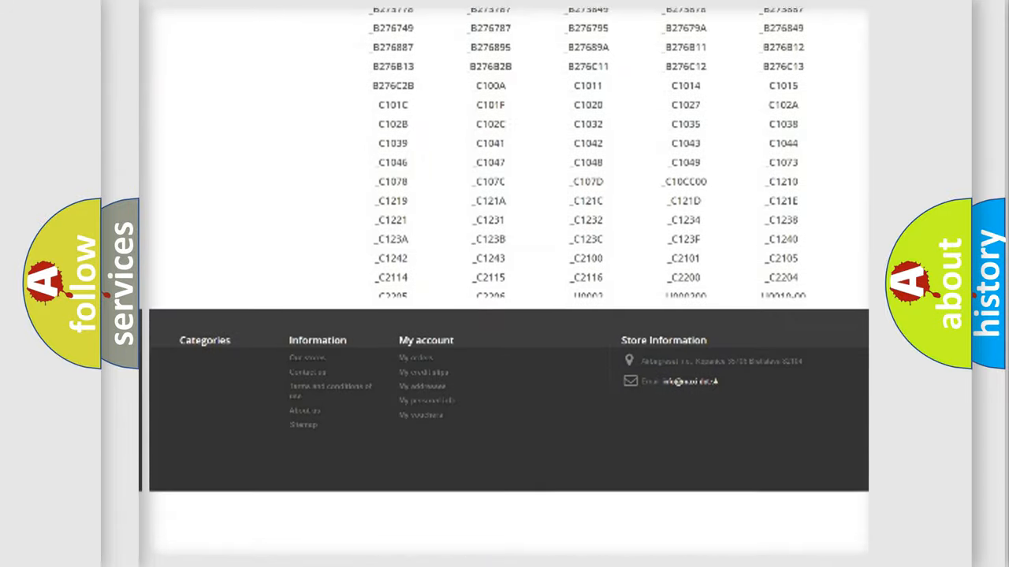